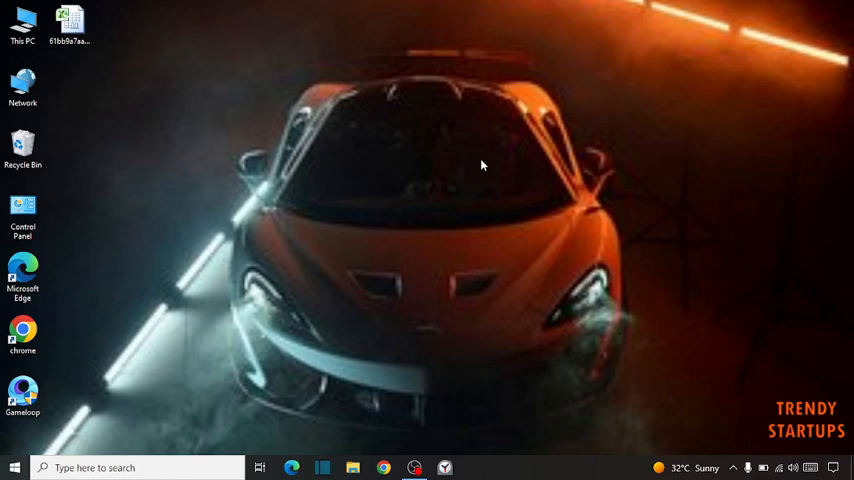
{"action": "mouse_move", "coordinate": [476, 204]}
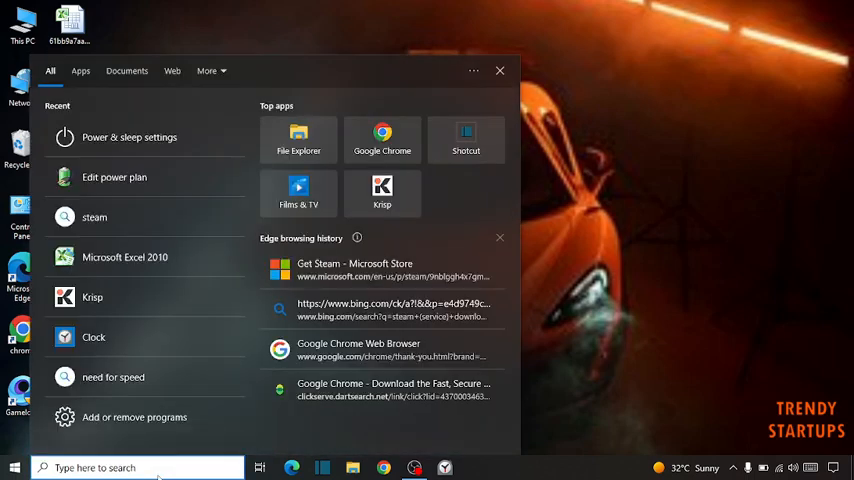
Step: Search 'edit power plan' and open the Edit Plan Settings page for the Balanced plan
{"action": "type", "text": "edit power plan"}
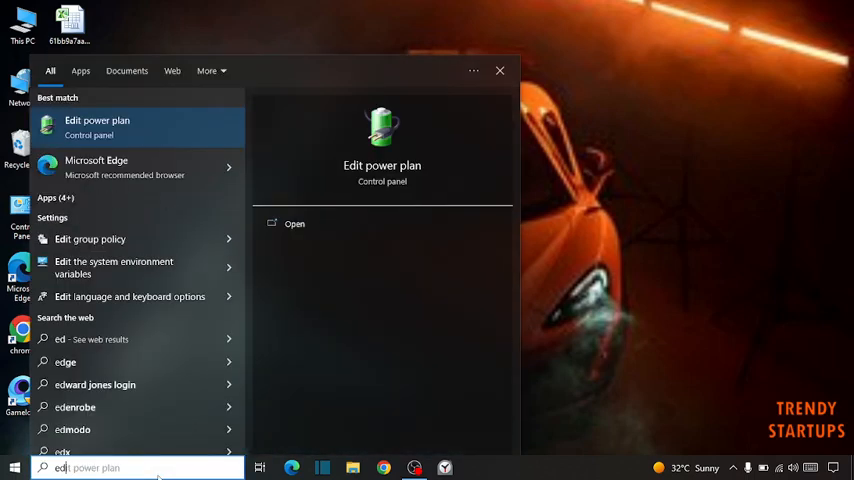
{"action": "left_click", "coordinate": [96, 126]}
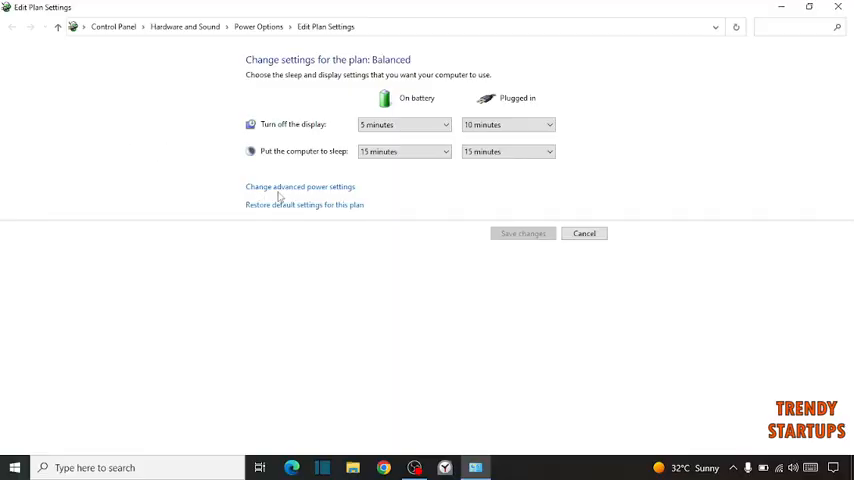
{"action": "mouse_move", "coordinate": [284, 192]}
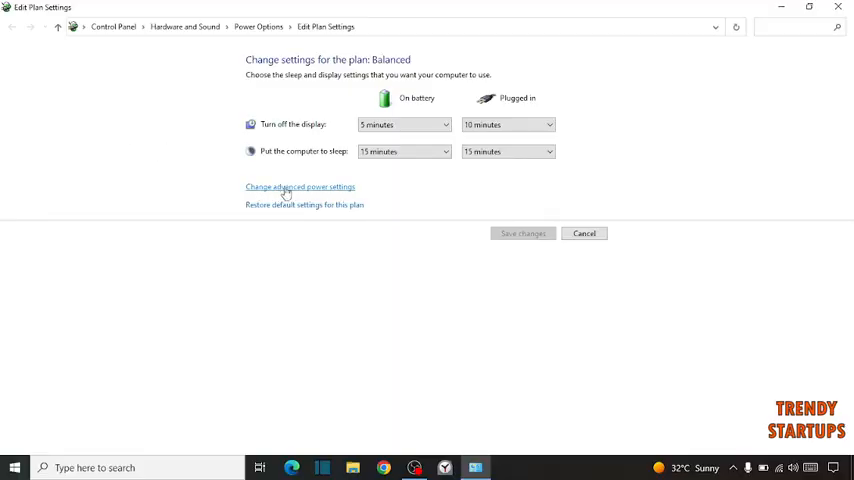
Step: Reach the advanced power settings and scroll to PCI Express Link State Power Management
{"action": "left_click", "coordinate": [300, 188]}
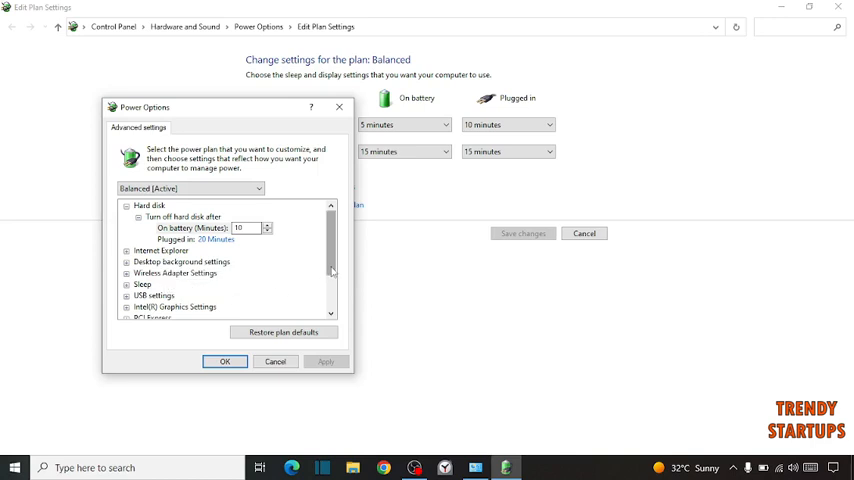
{"action": "scroll", "scroll_direction": "down", "scroll_amount": 3}
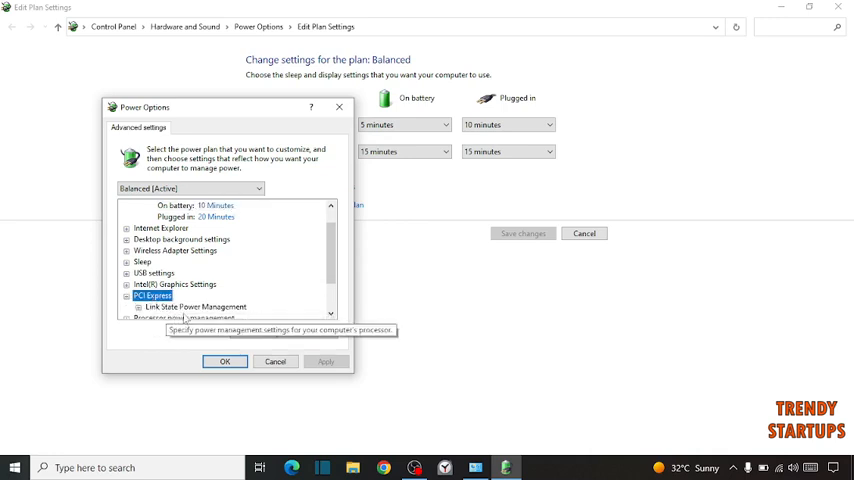
{"action": "mouse_move", "coordinate": [184, 308]}
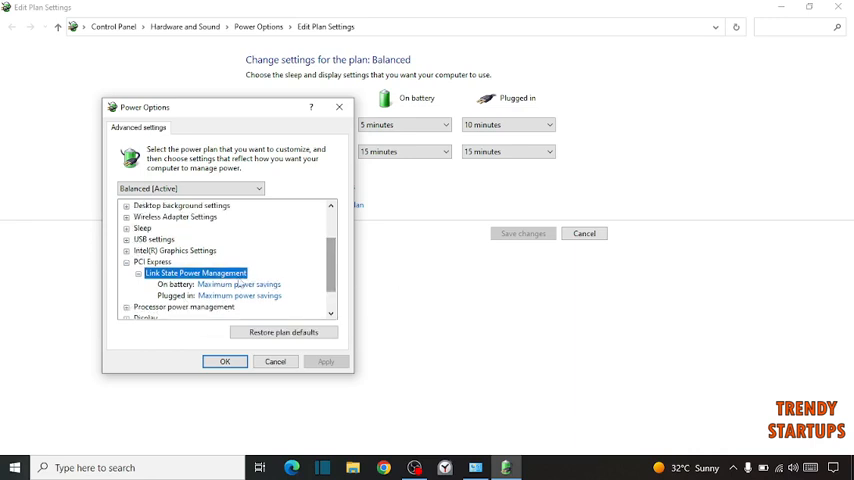
Step: Set Link State Power Management to Off, confirm with OK, and return to the plan list
{"action": "left_click", "coordinate": [238, 284]}
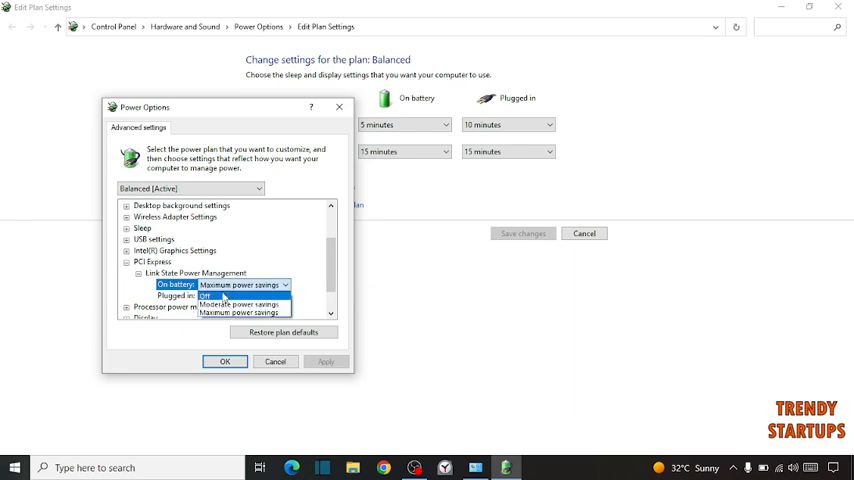
{"action": "left_click", "coordinate": [204, 296]}
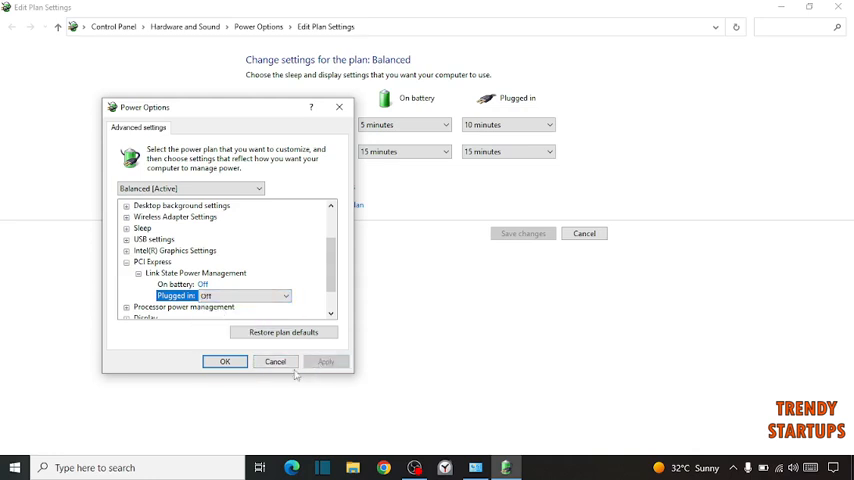
{"action": "left_click", "coordinate": [276, 360]}
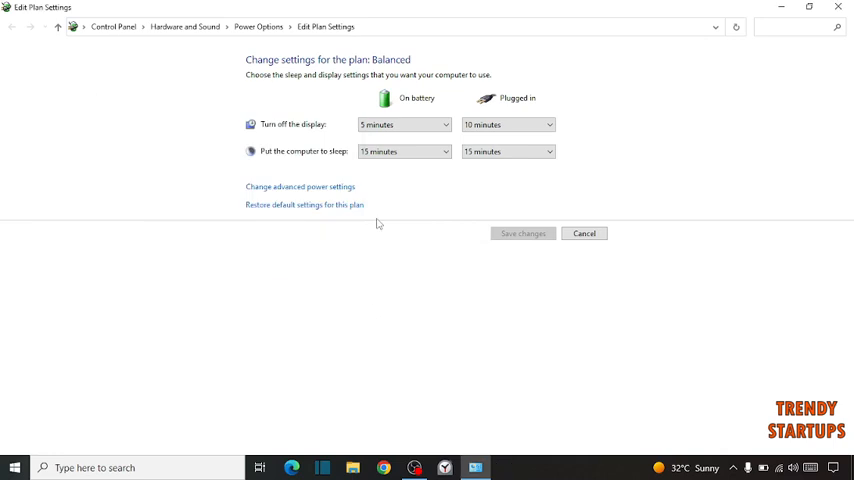
{"action": "mouse_move", "coordinate": [290, 148]}
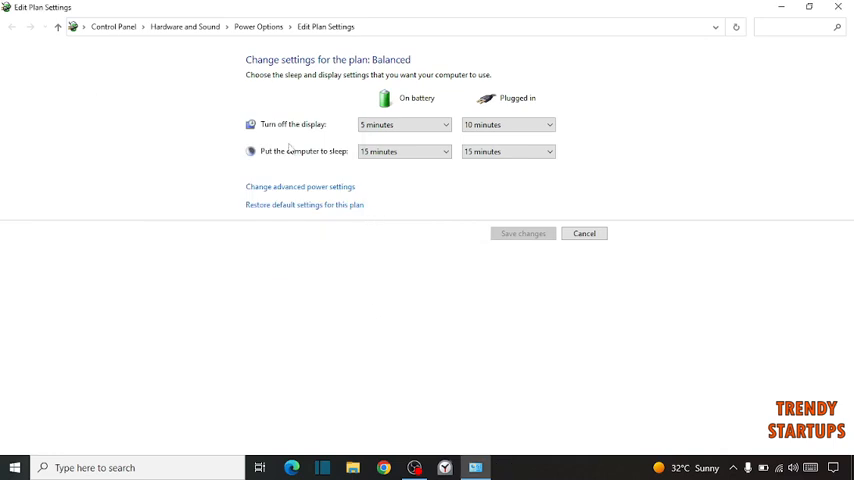
{"action": "left_click", "coordinate": [258, 26]}
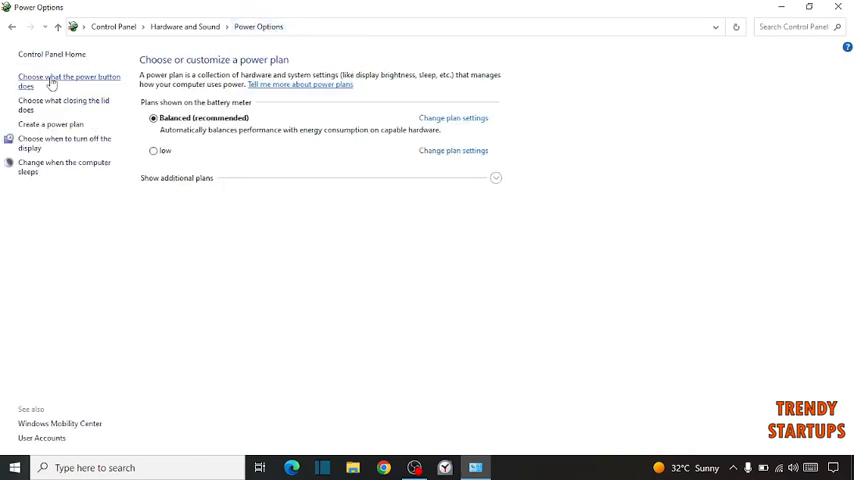
Step: Go to the power-button page and enable the currently unavailable shutdown settings
{"action": "left_click", "coordinate": [68, 80]}
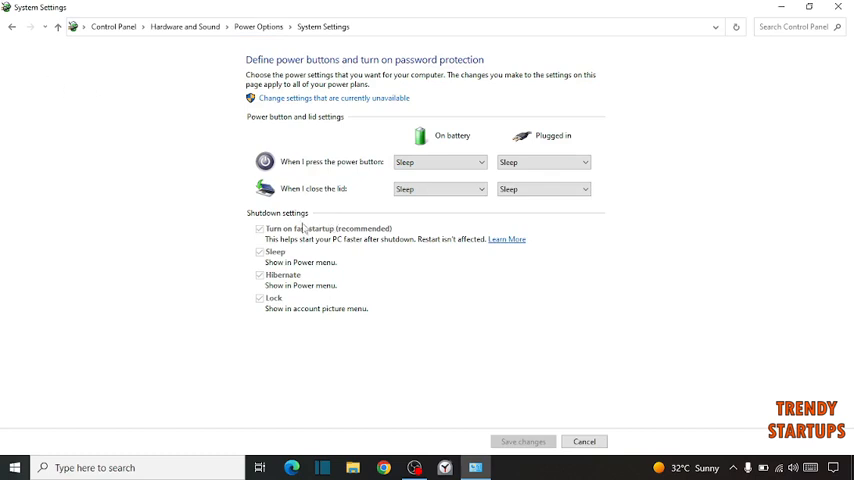
{"action": "mouse_move", "coordinate": [344, 296]}
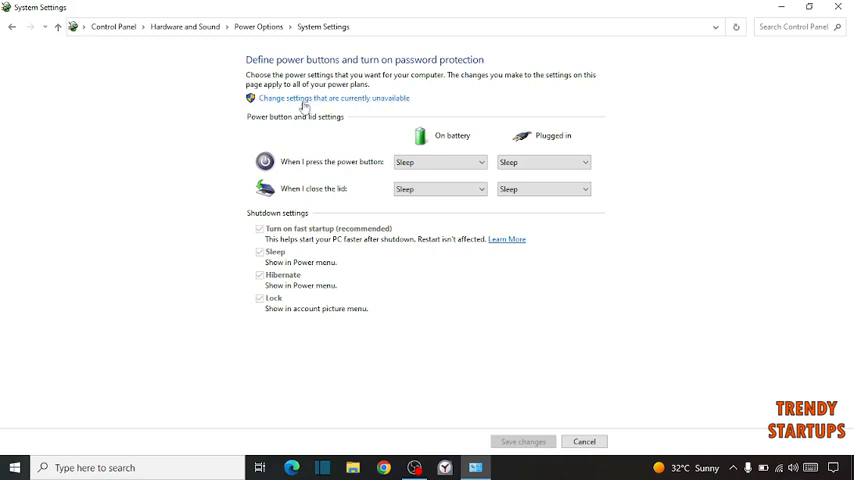
{"action": "left_click", "coordinate": [336, 96]}
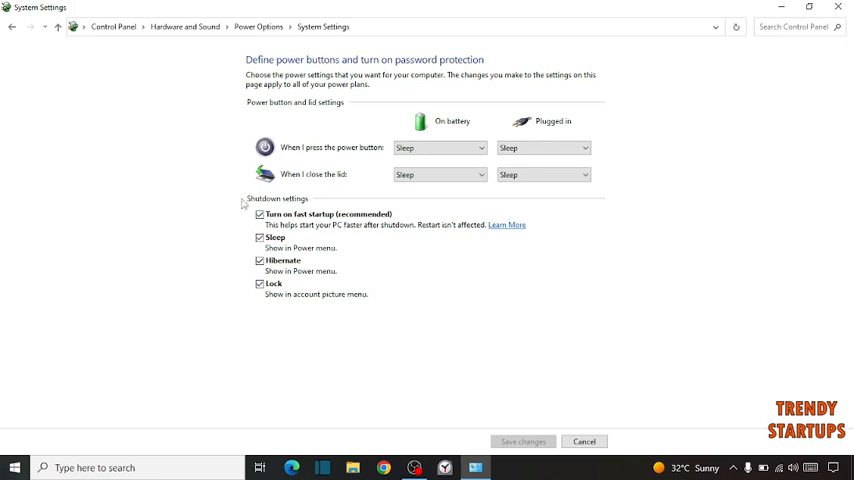